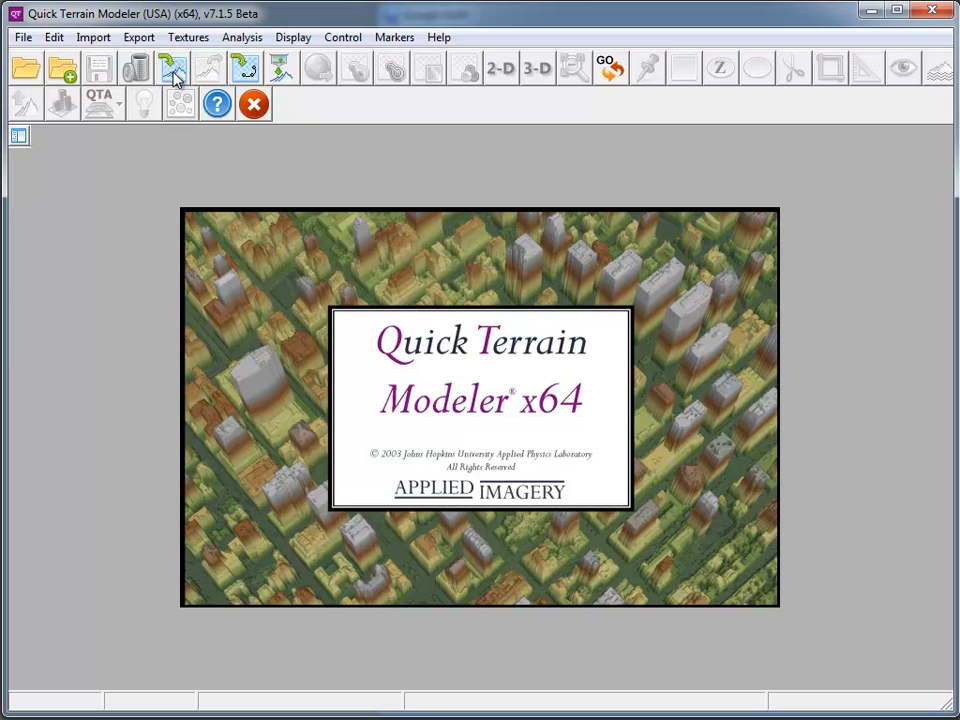
mouse_move(172, 68)
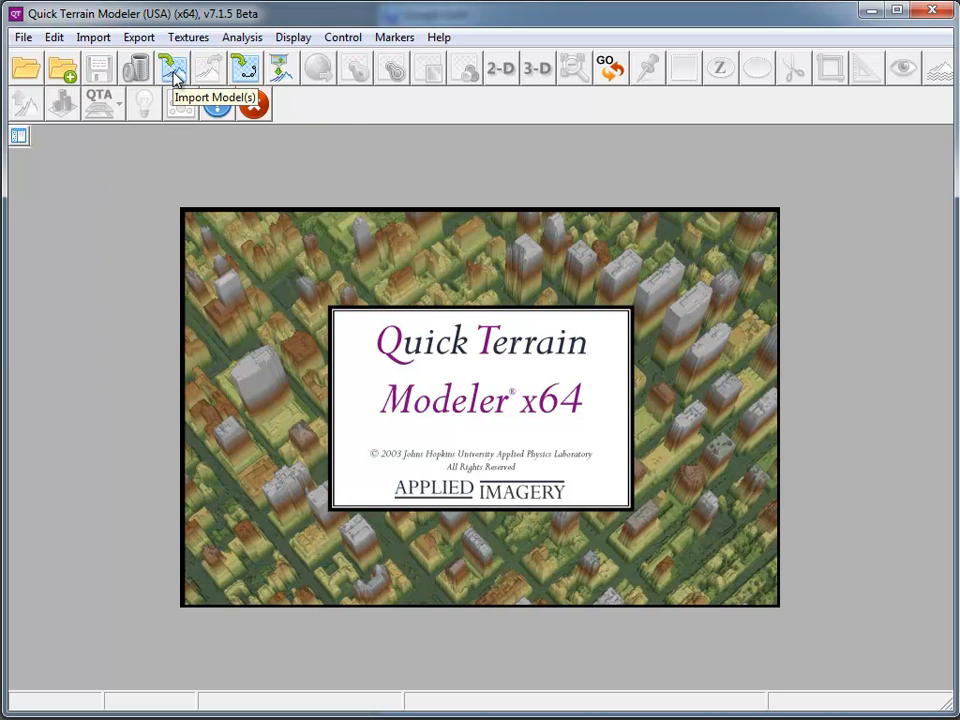
Start a LAS model import and choose the 25F file from the Boston folder.
left_click(172, 68)
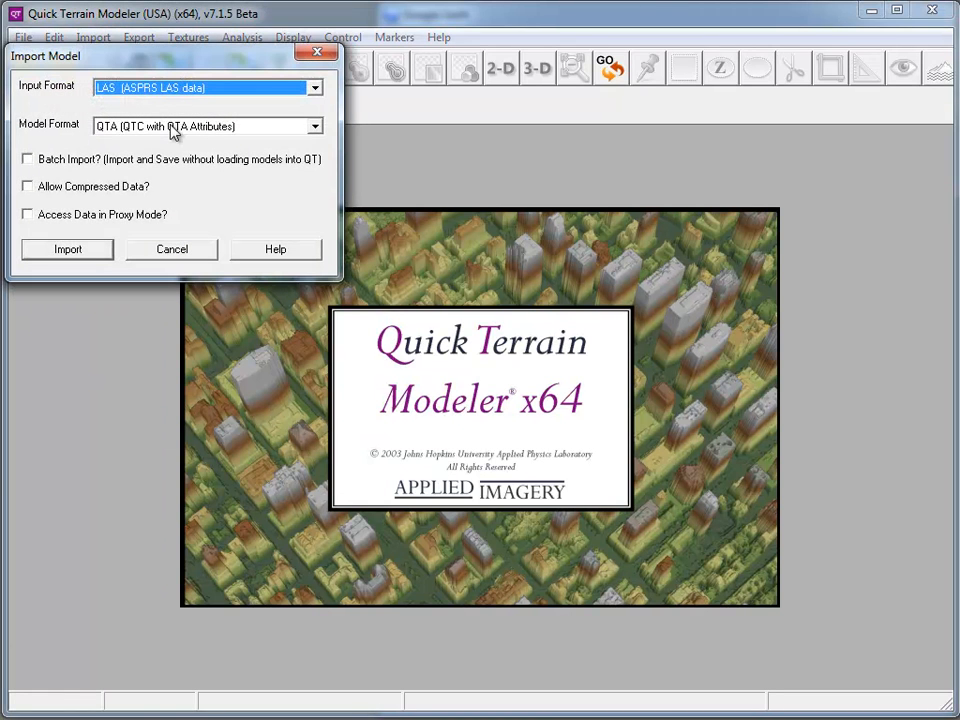
left_click(68, 248)
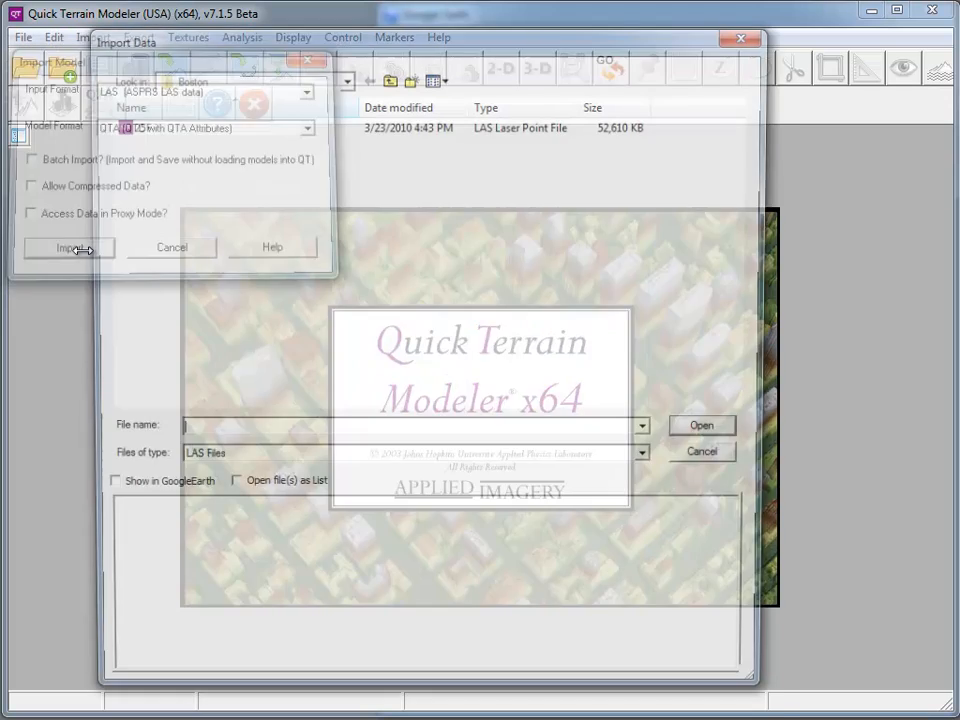
left_click(136, 124)
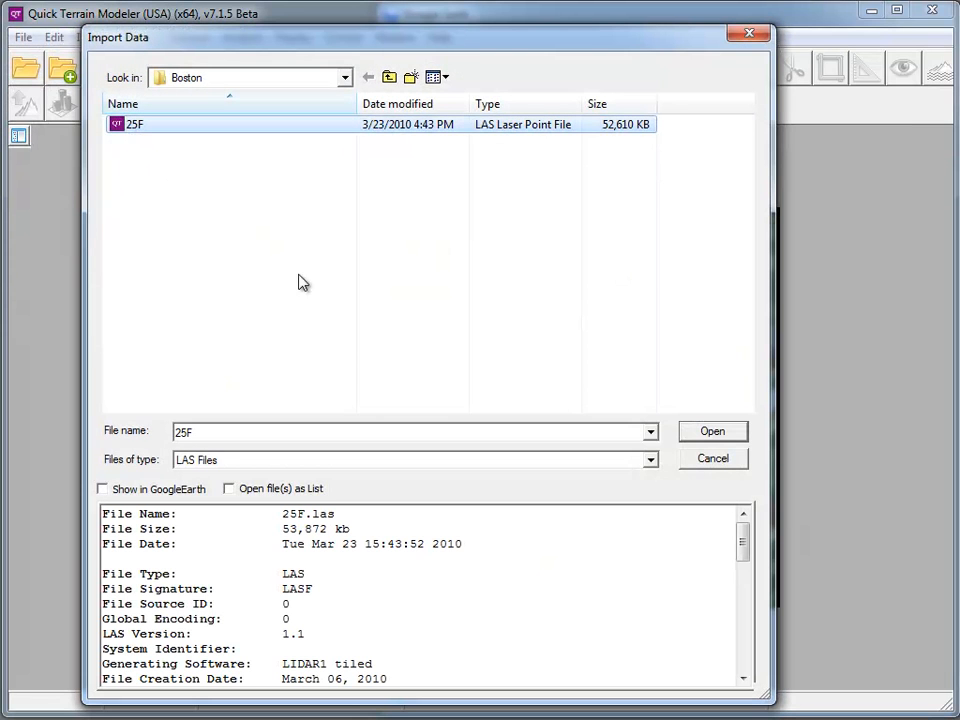
mouse_move(364, 380)
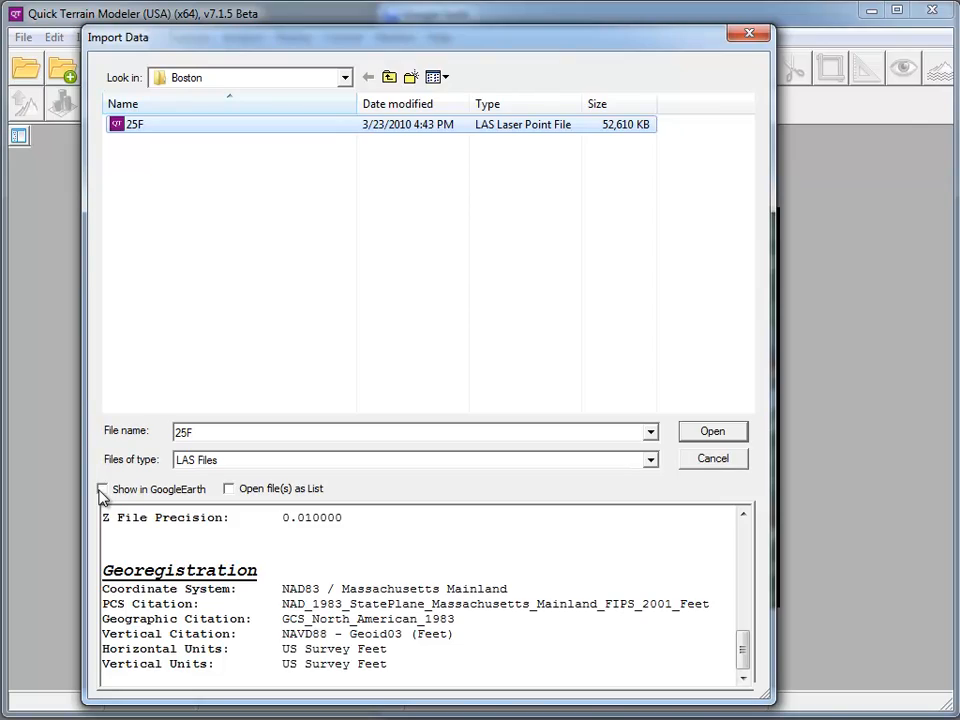
left_click(102, 488)
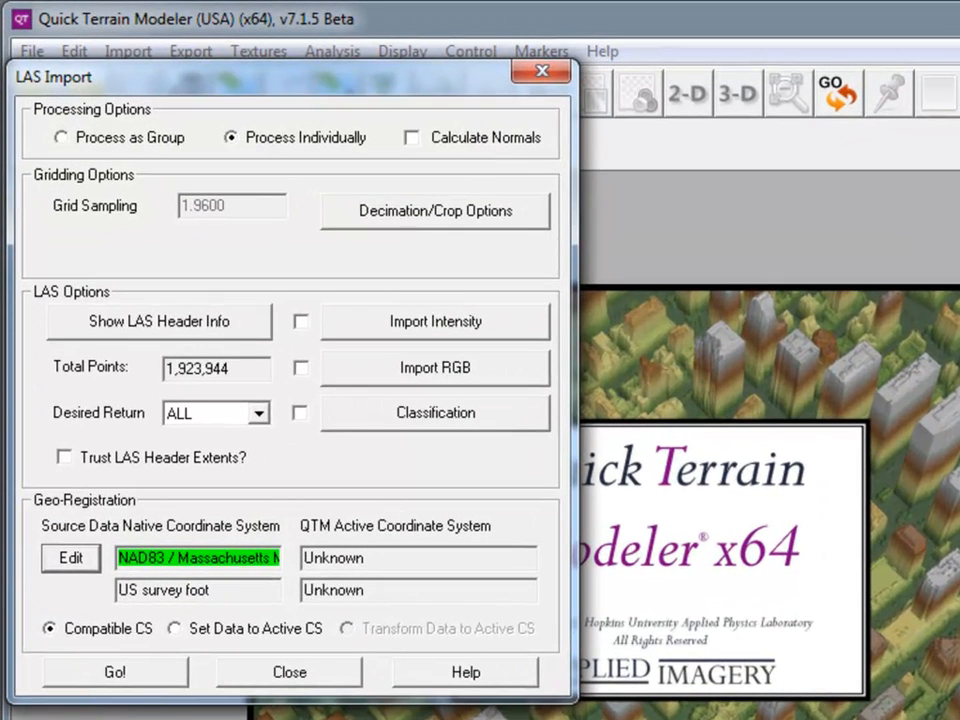
mouse_move(112, 608)
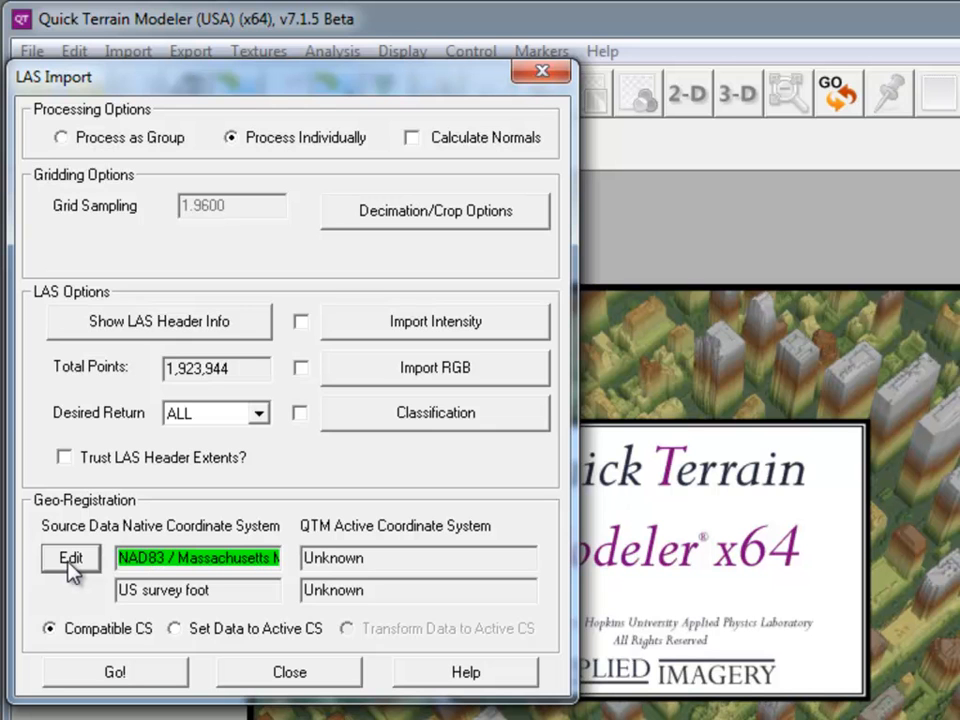
Review the NAD83 Massachusetts Mainland georegistration keys and import the 25F point cloud.
left_click(70, 558)
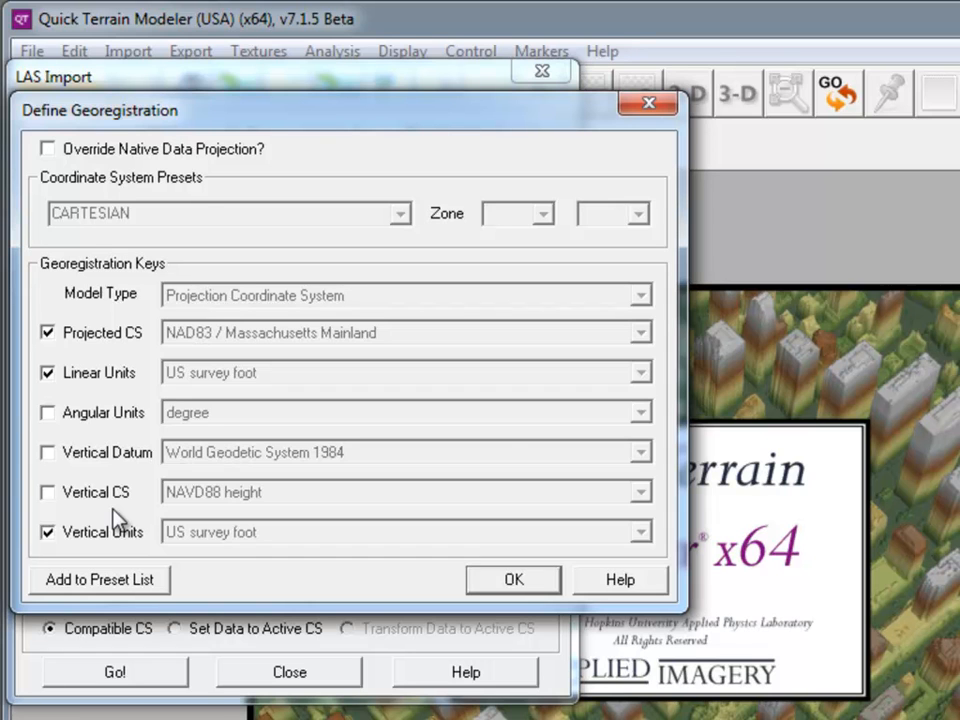
left_click(512, 580)
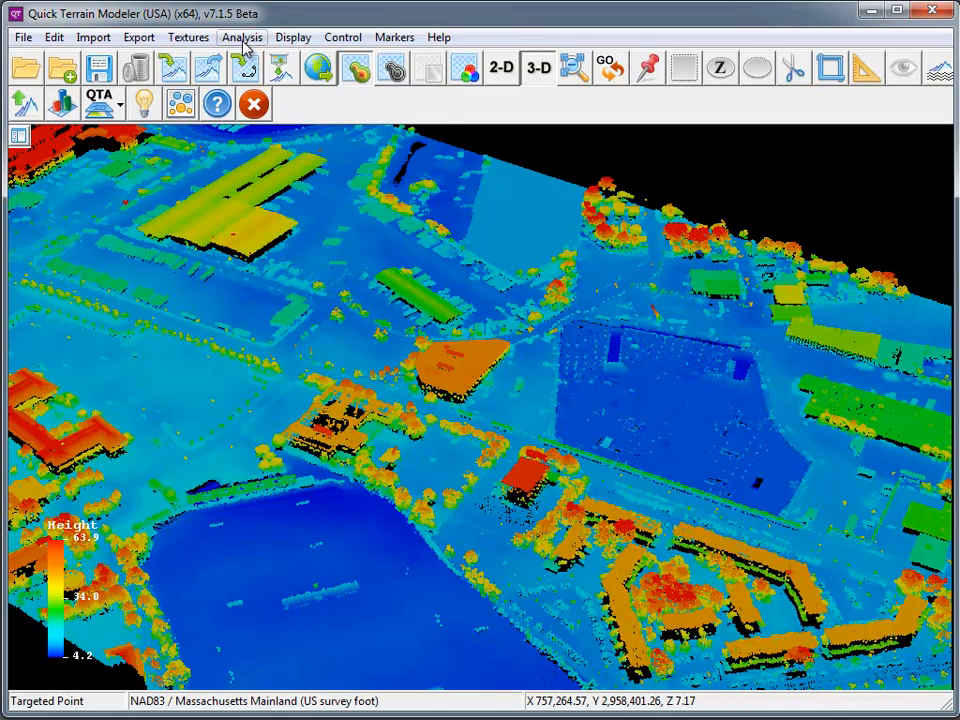
Colour the 25F.las cloud by its Number Returns attribute via QTA Continuous Filtering.
left_click(240, 36)
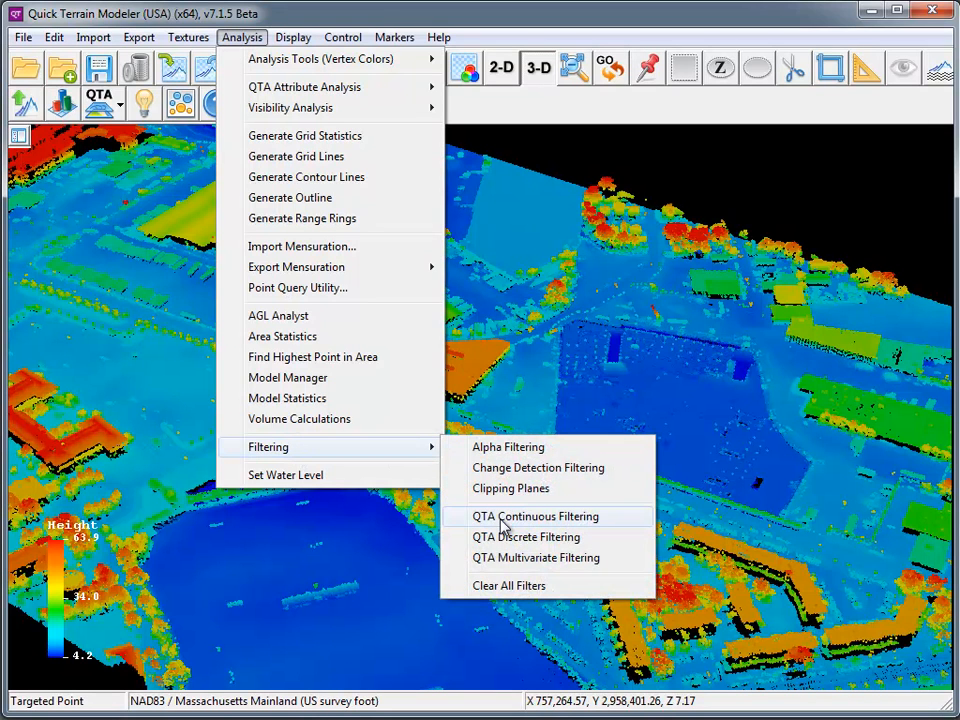
left_click(536, 516)
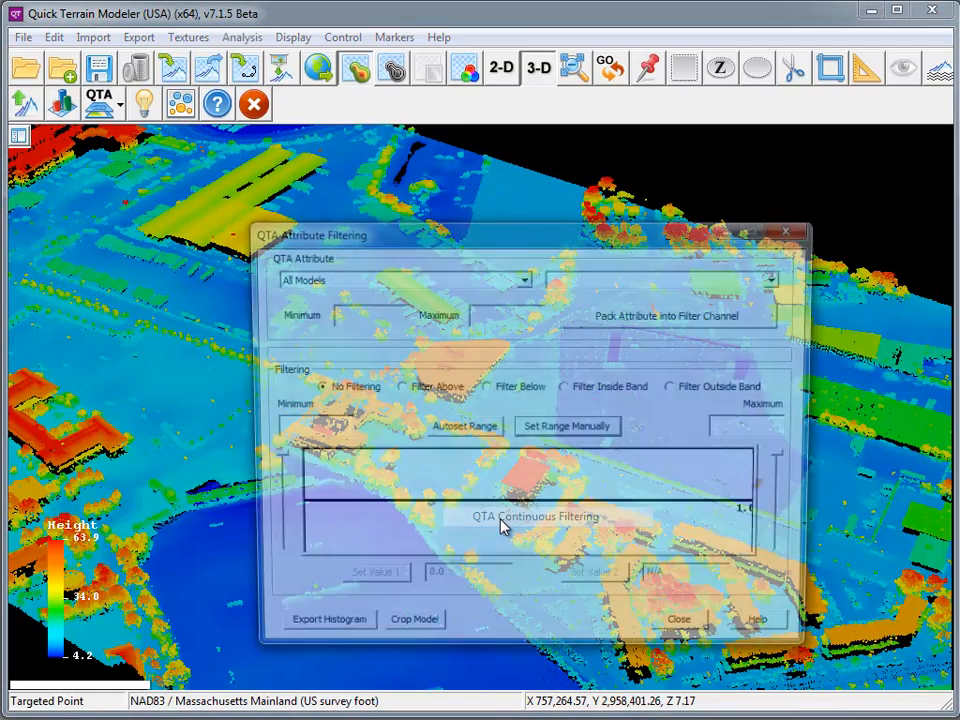
left_click(520, 280)
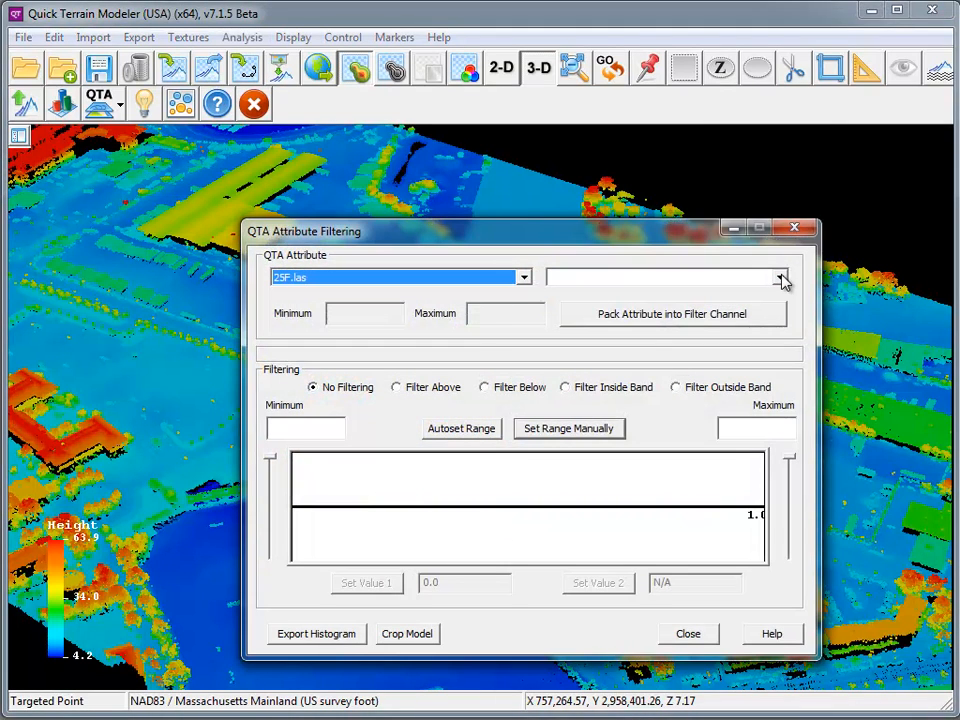
left_click(780, 276)
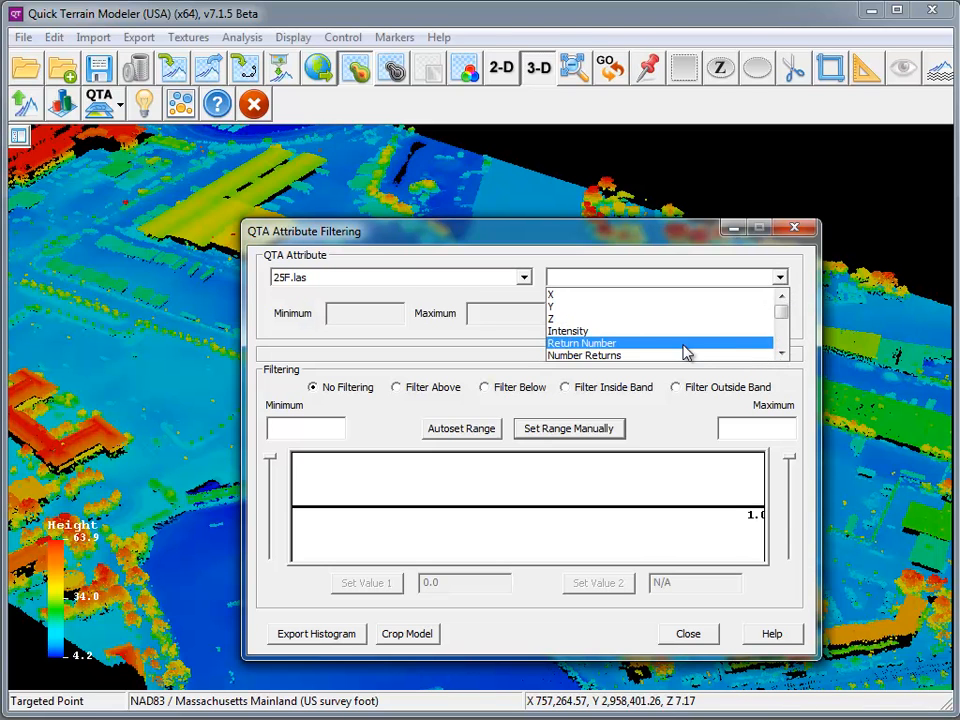
left_click(584, 356)
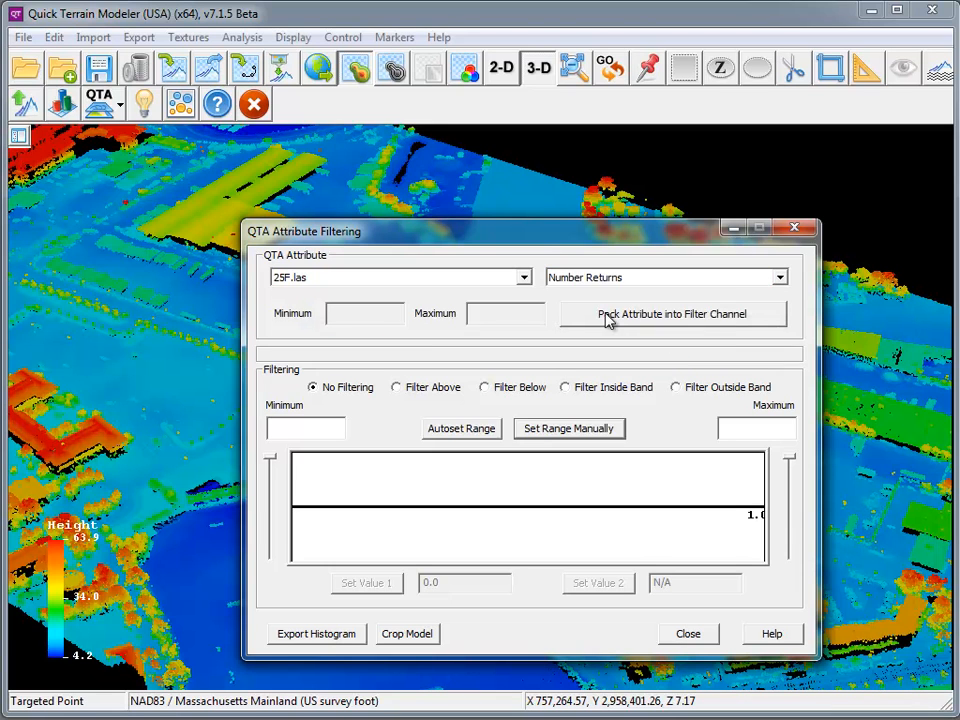
left_click(672, 314)
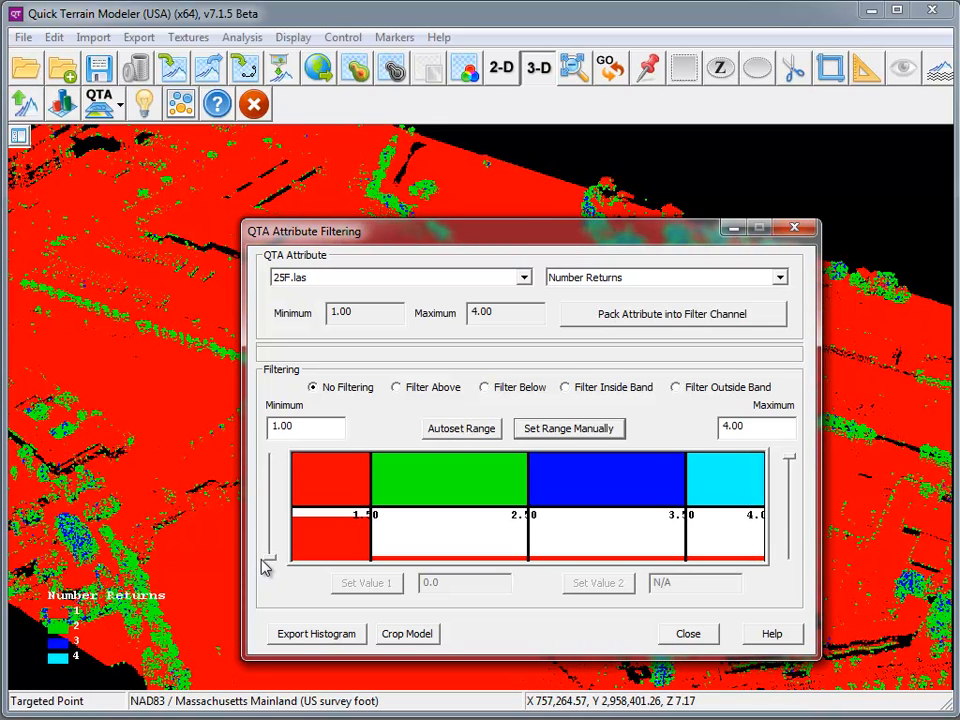
Drag the filter range sliders between about 1.00 and 2.86 returns to test filtering.
left_click_drag(268, 564, 270, 536)
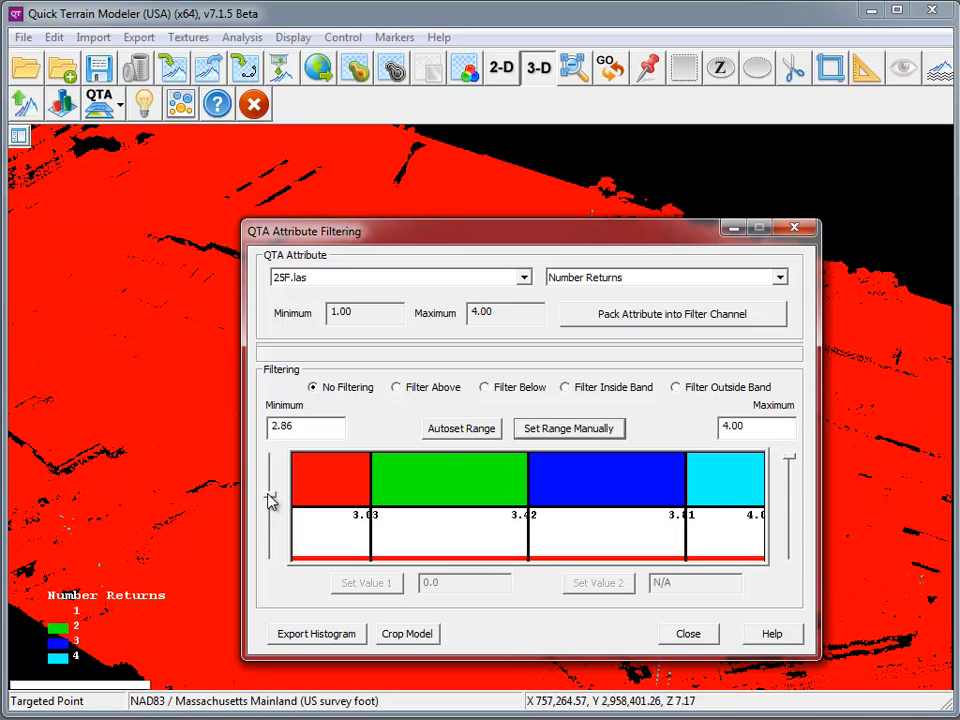
left_click_drag(272, 500, 272, 560)
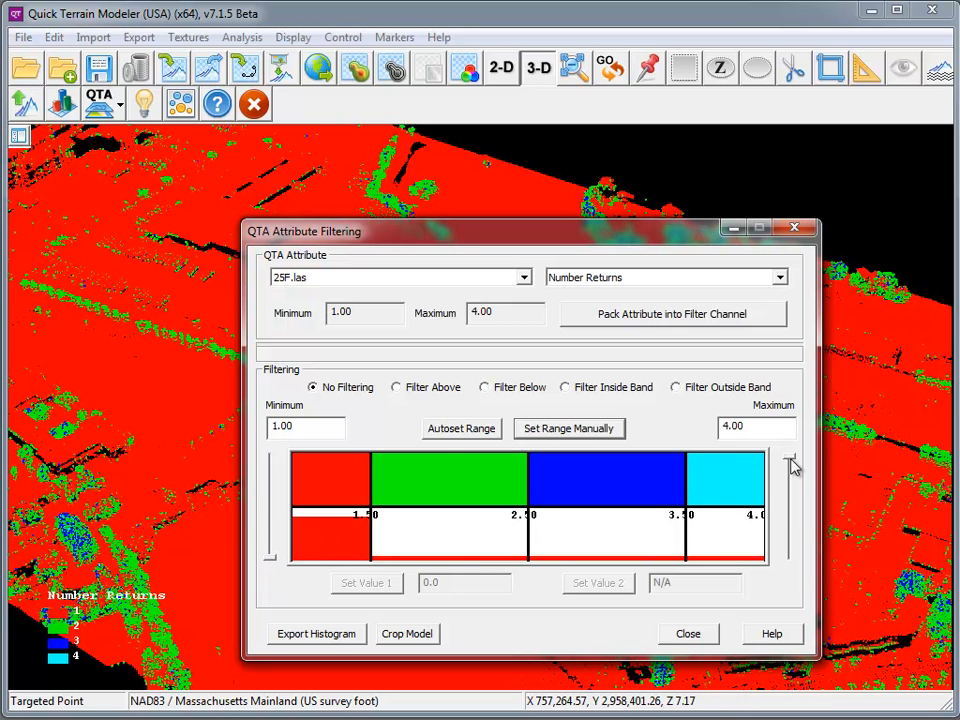
left_click_drag(790, 464, 788, 508)
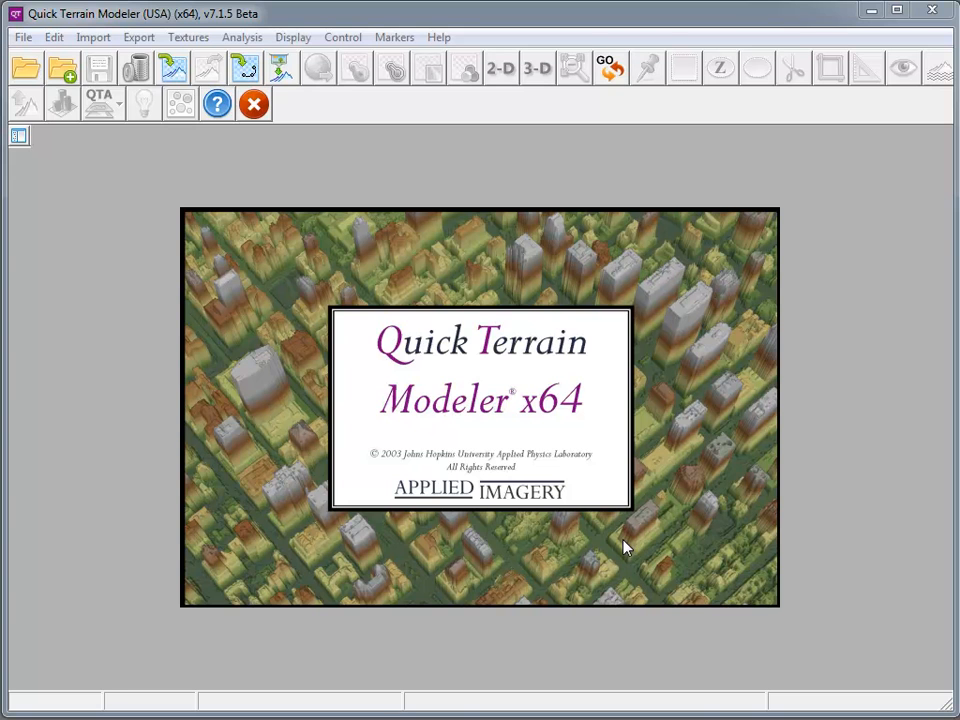
mouse_move(628, 530)
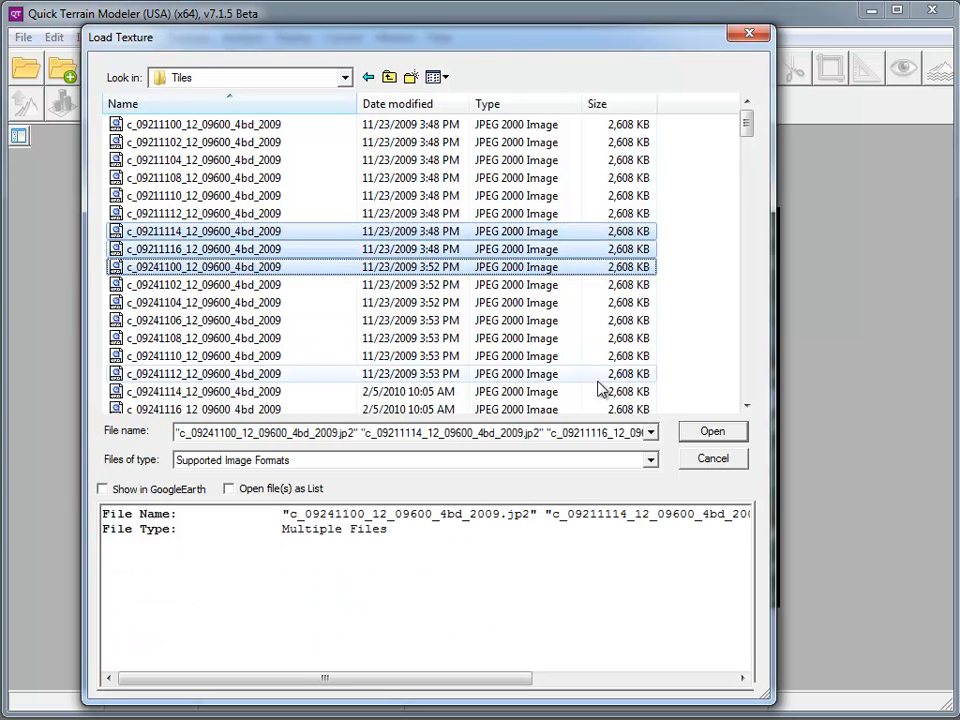
Load the selected .jp2 image tiles from the Tiles folder as textures.
left_click(712, 432)
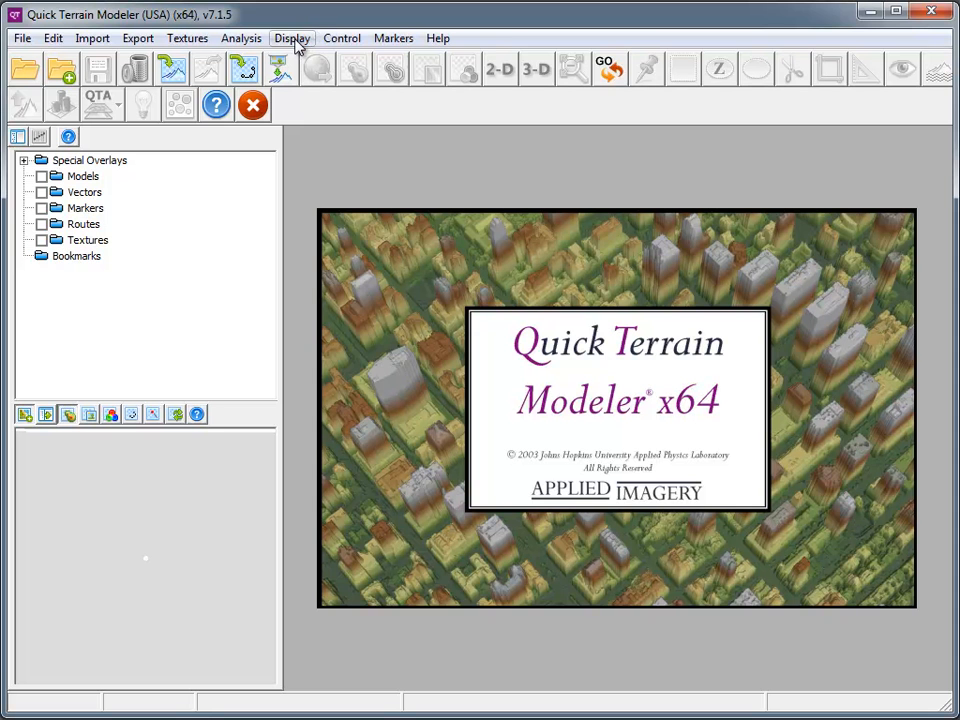
Set the Model Search Tool to UTM northing 5603747.78, easting 348150.63 with a 2000 m radius.
left_click(20, 38)
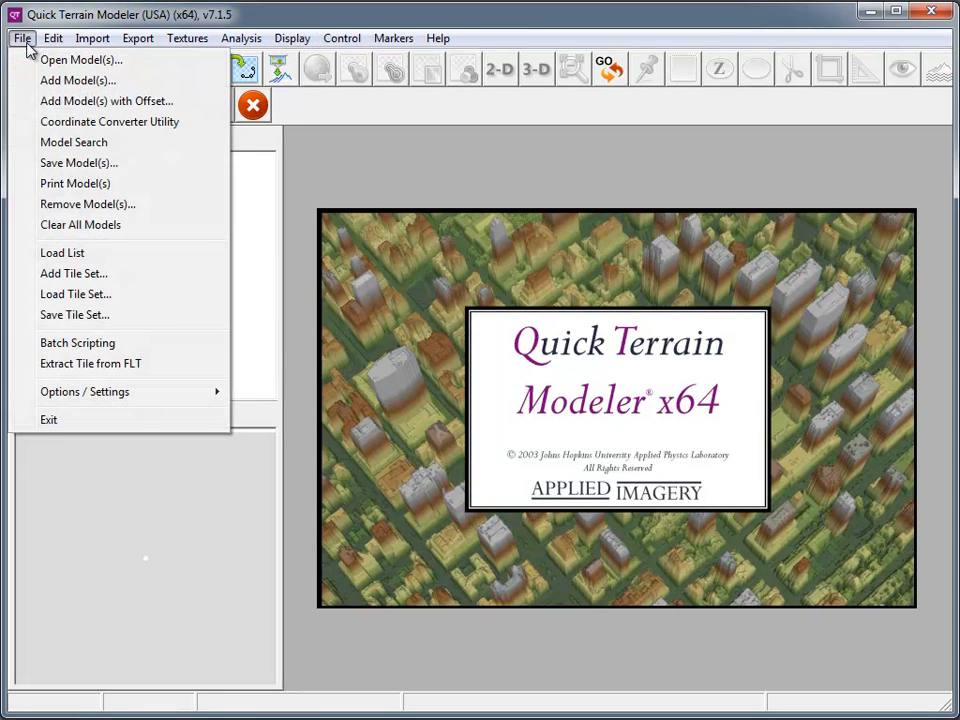
left_click(72, 140)
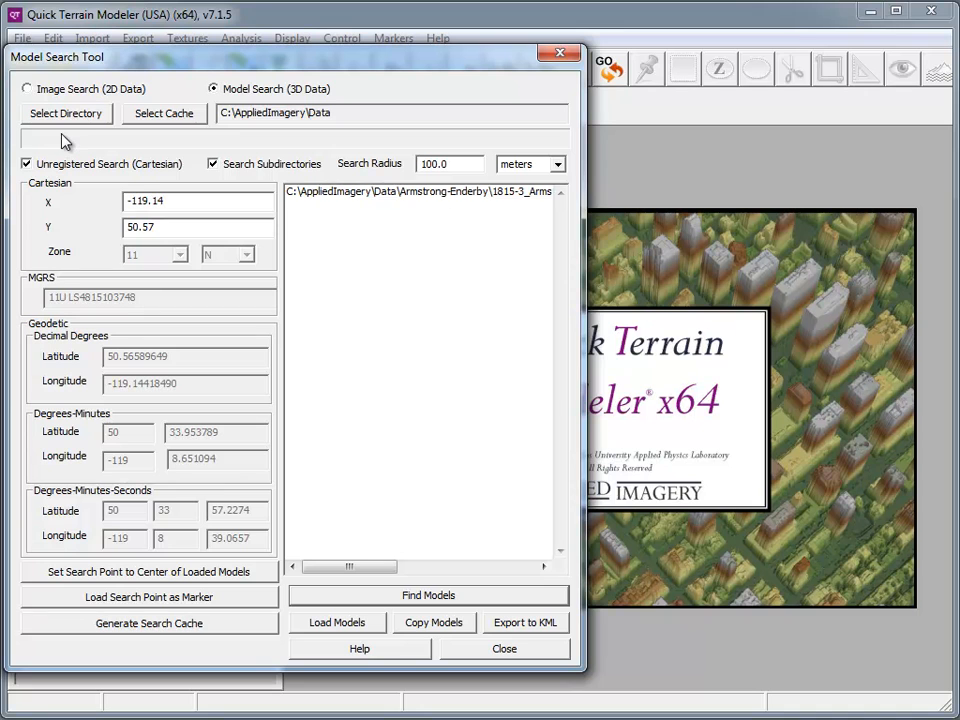
left_click(28, 88)
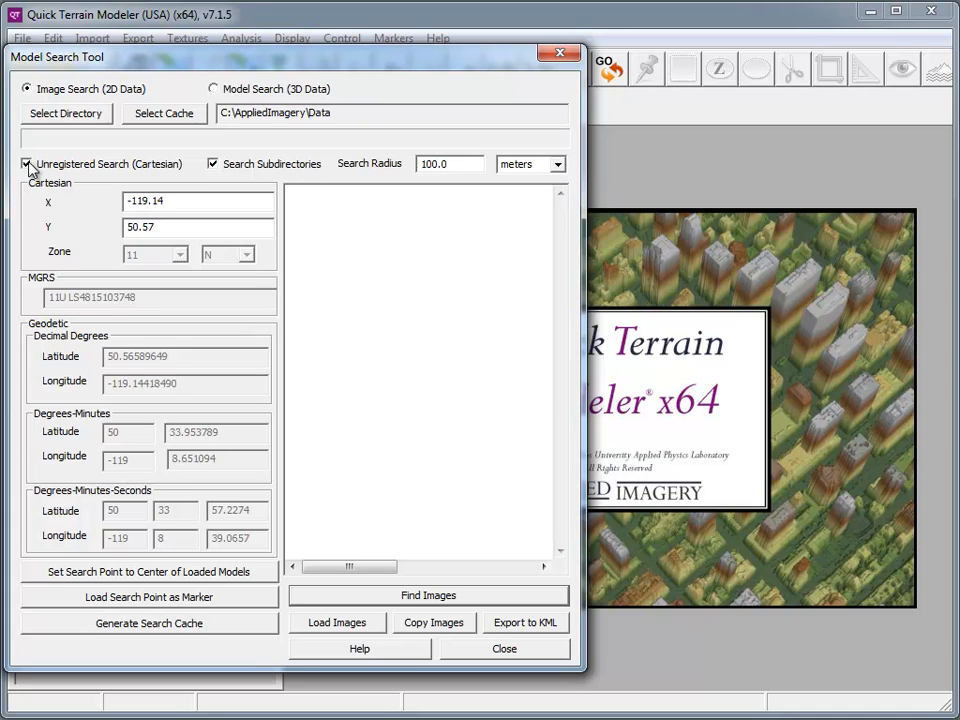
left_click(26, 164)
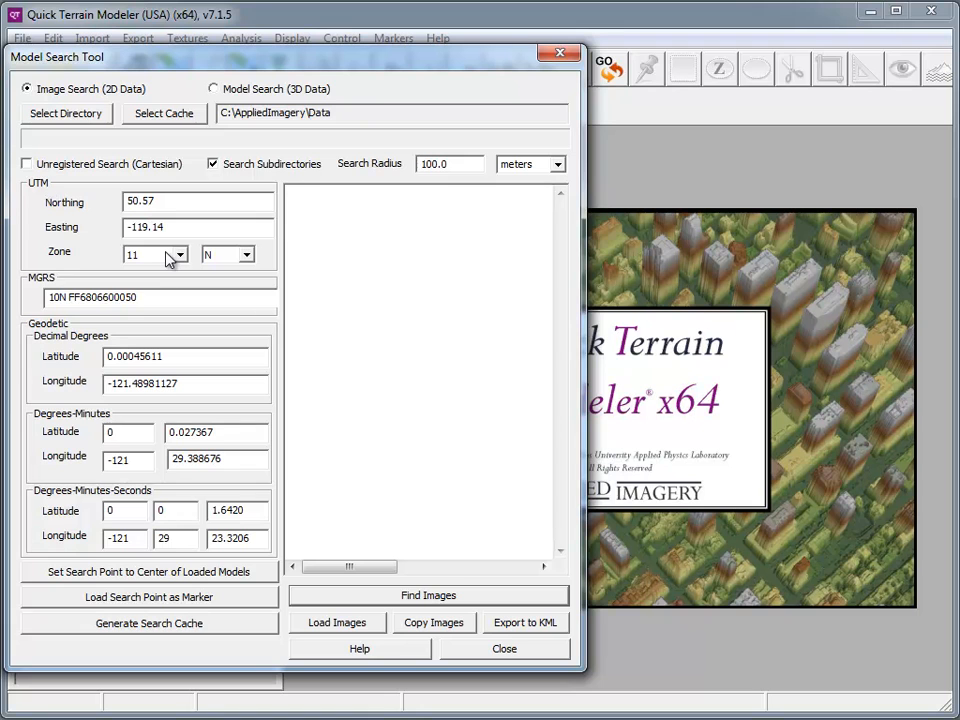
mouse_move(180, 260)
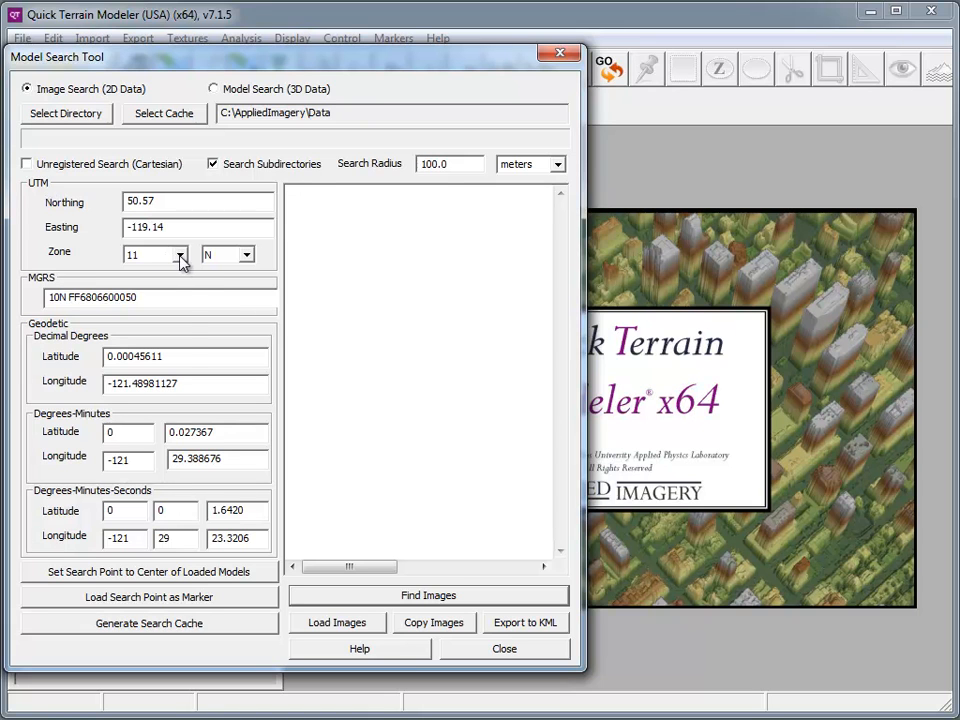
type("5603747.78")
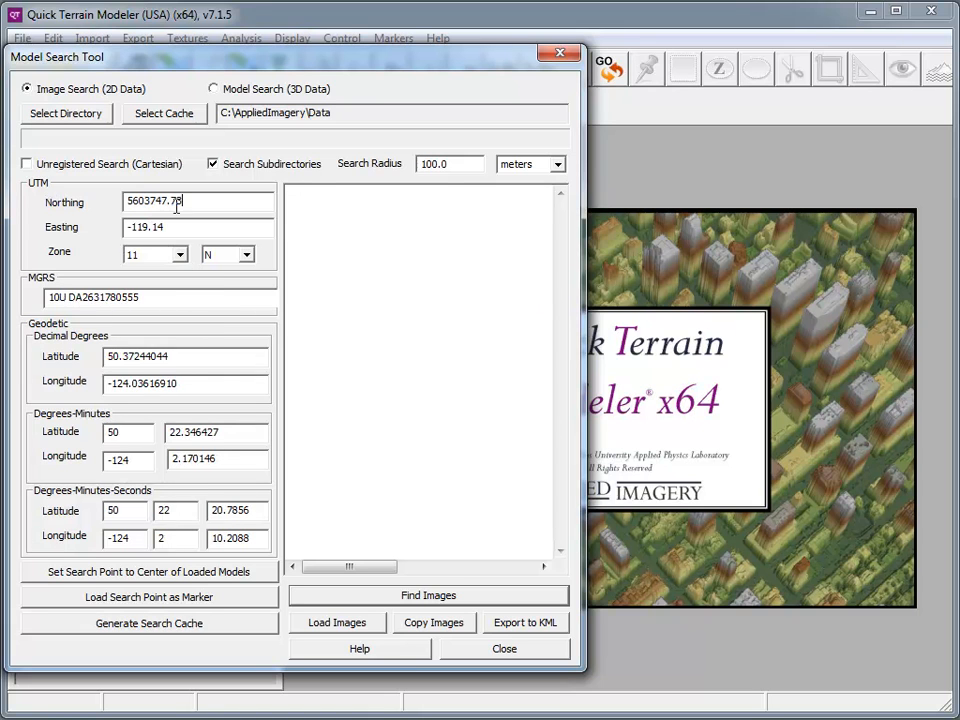
type("348150.63")
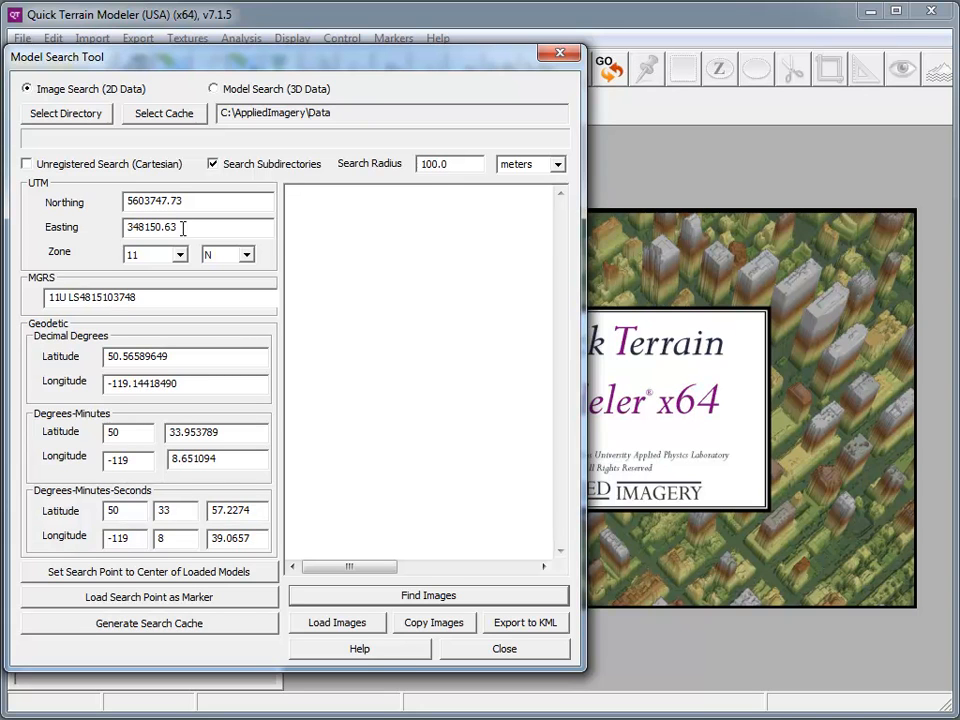
left_click(448, 164)
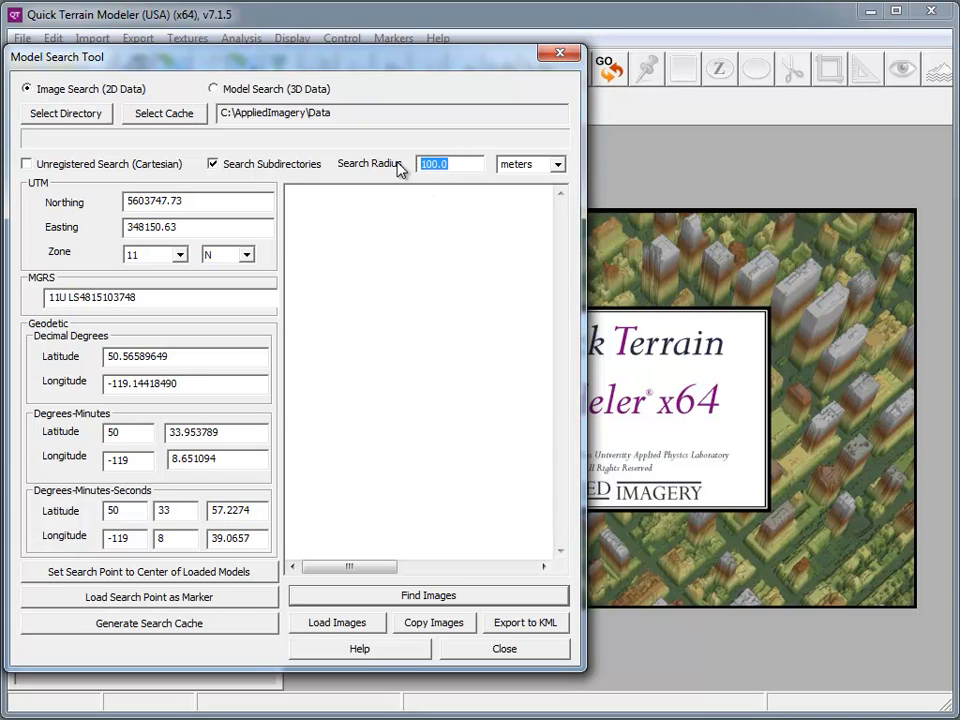
type("2000")
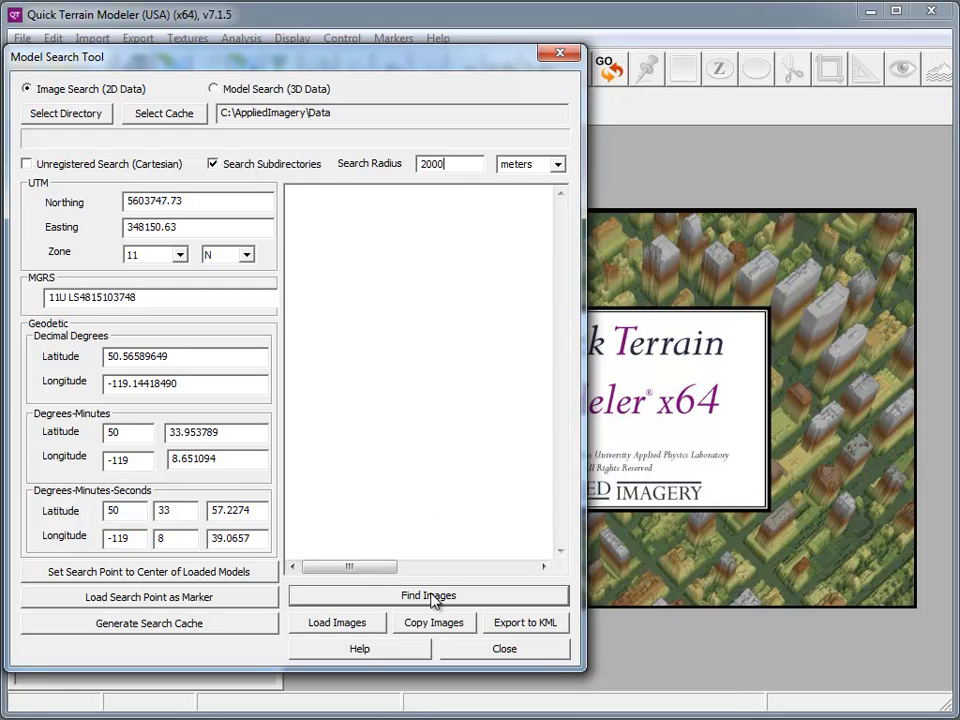
Find the imagery near that location and load the result.
left_click(428, 596)
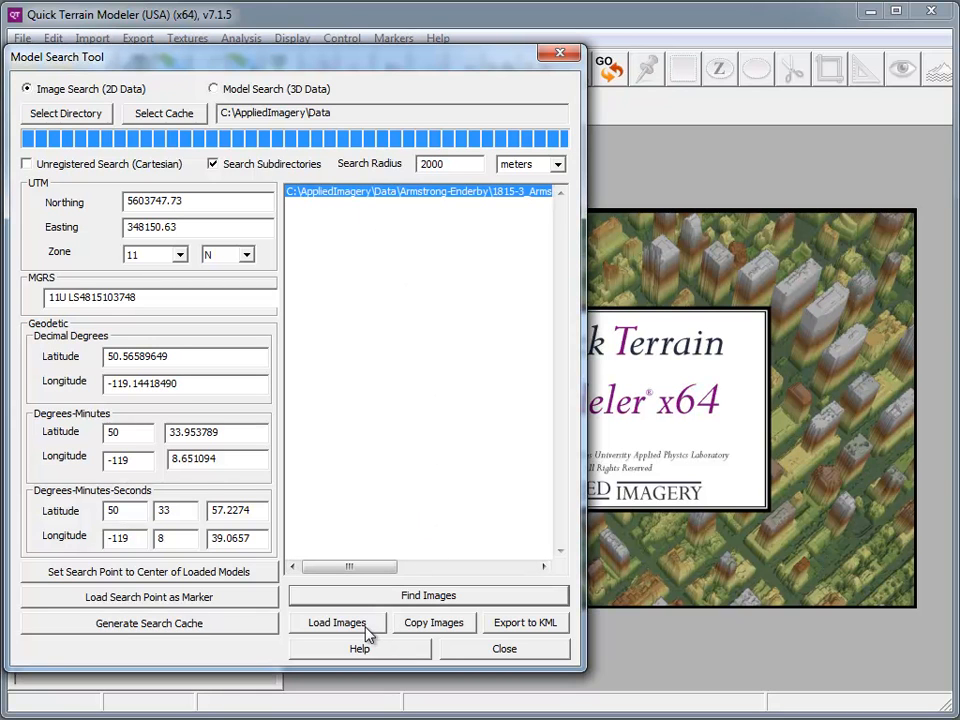
left_click(504, 648)
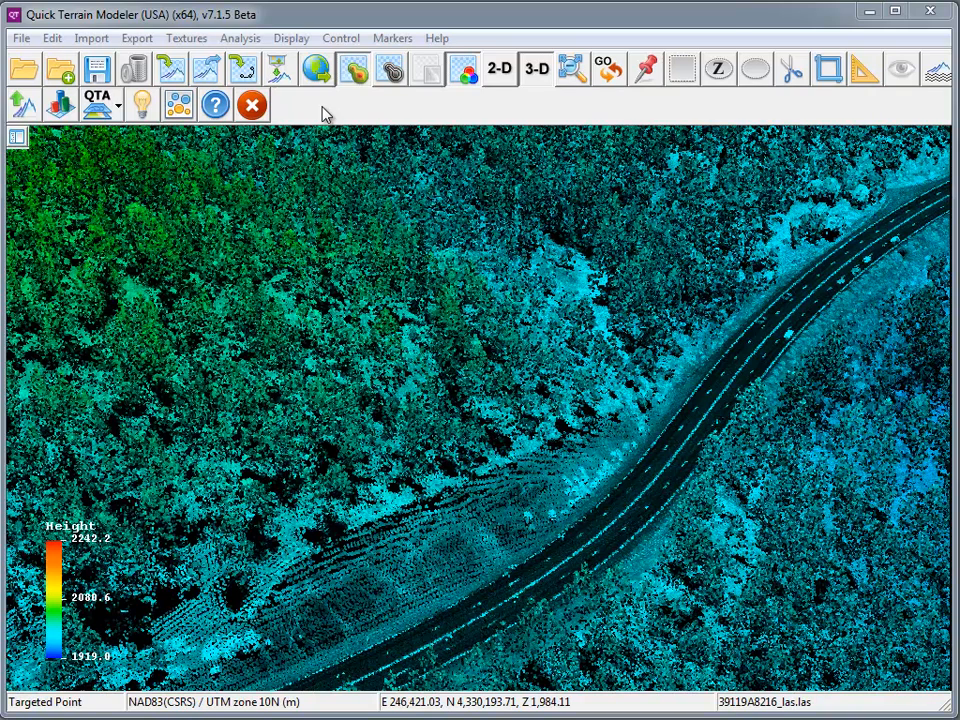
mouse_move(50, 178)
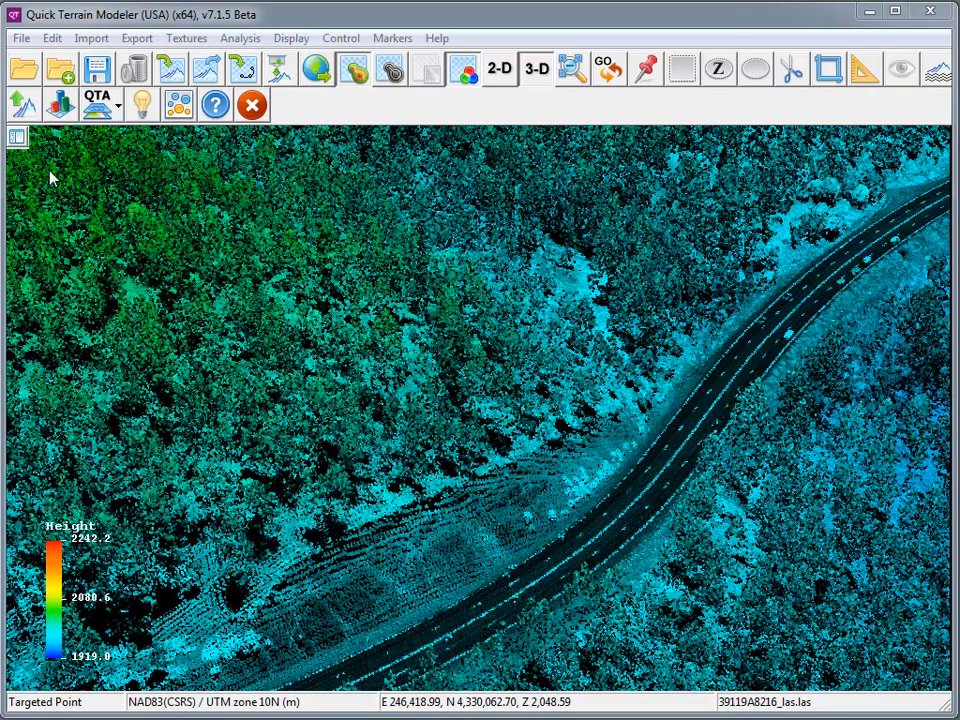
Show the model tree and minimap panel and float the minimap in its own window.
left_click(16, 136)
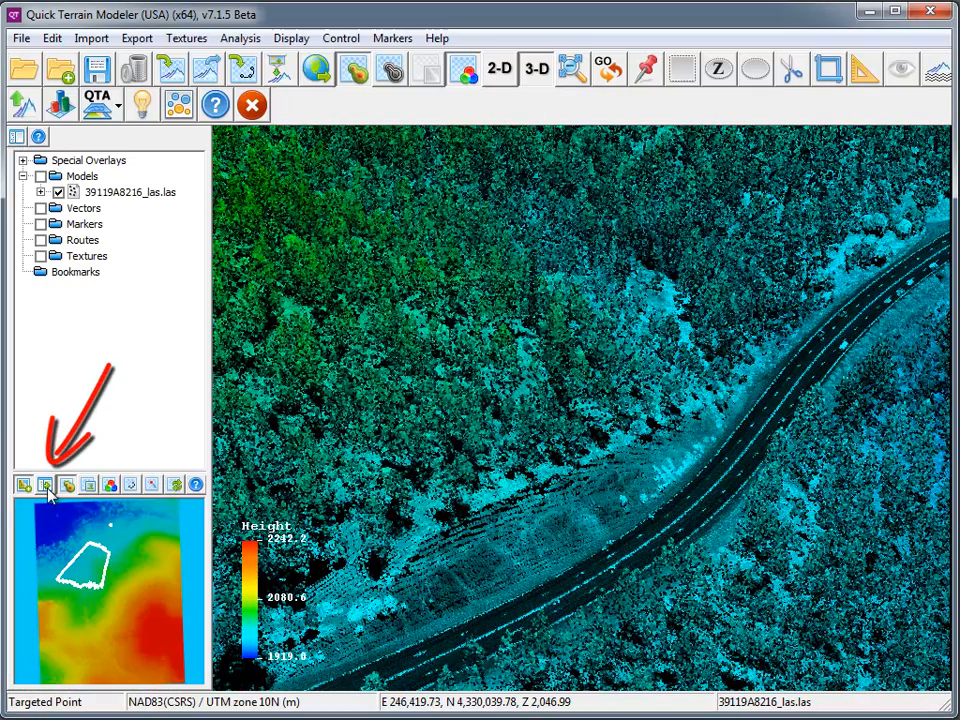
mouse_move(44, 486)
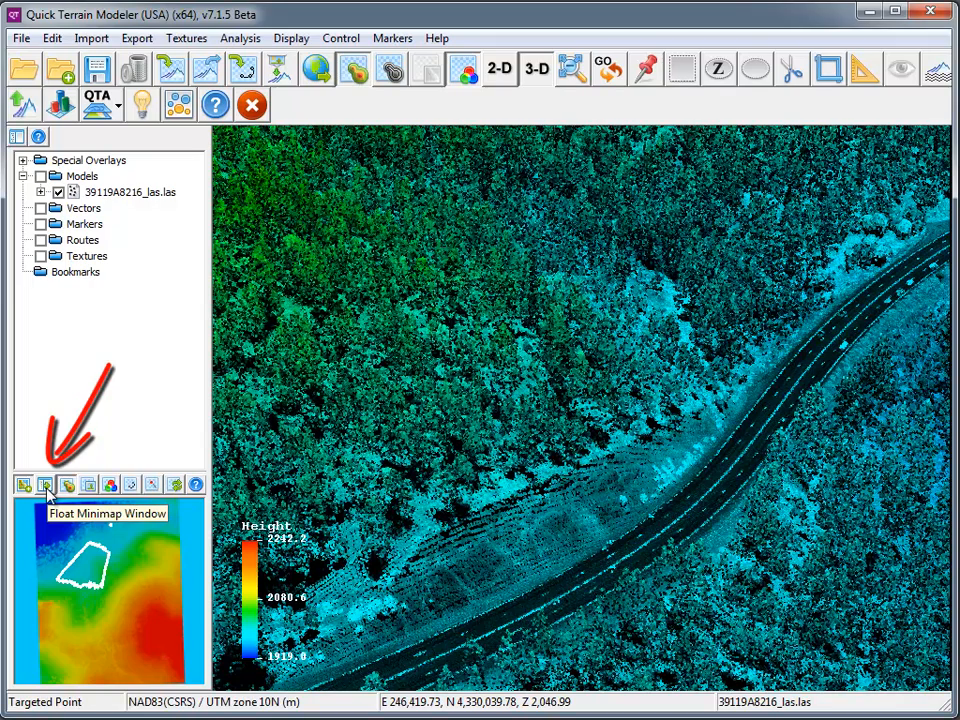
left_click(46, 484)
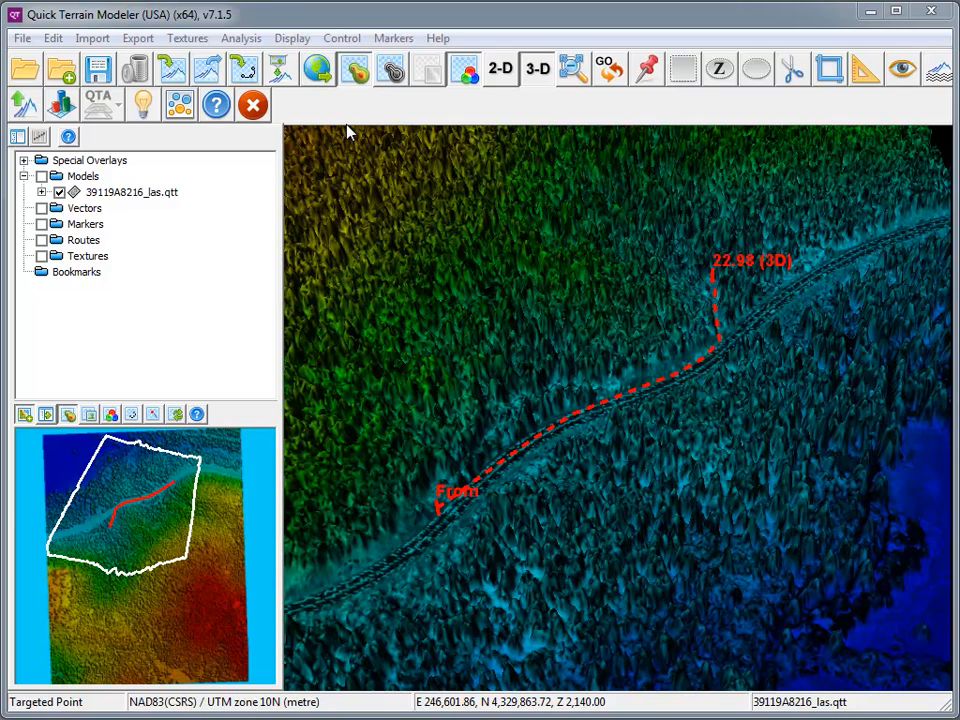
Load the Tactical Defaults button set in Configure Toolbar and apply it.
left_click(20, 36)
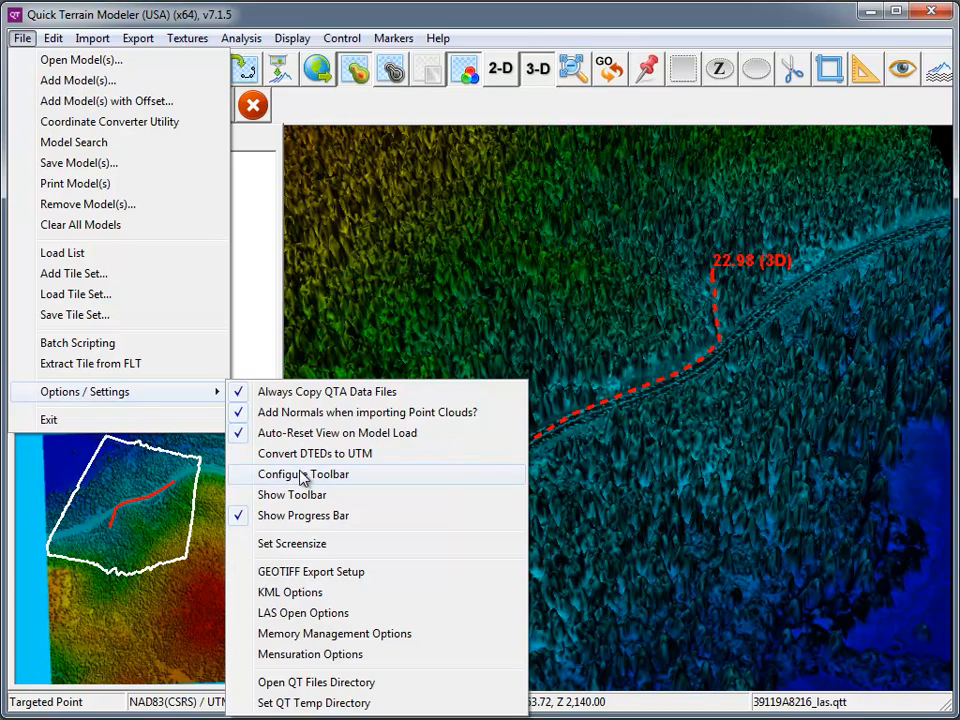
left_click(304, 474)
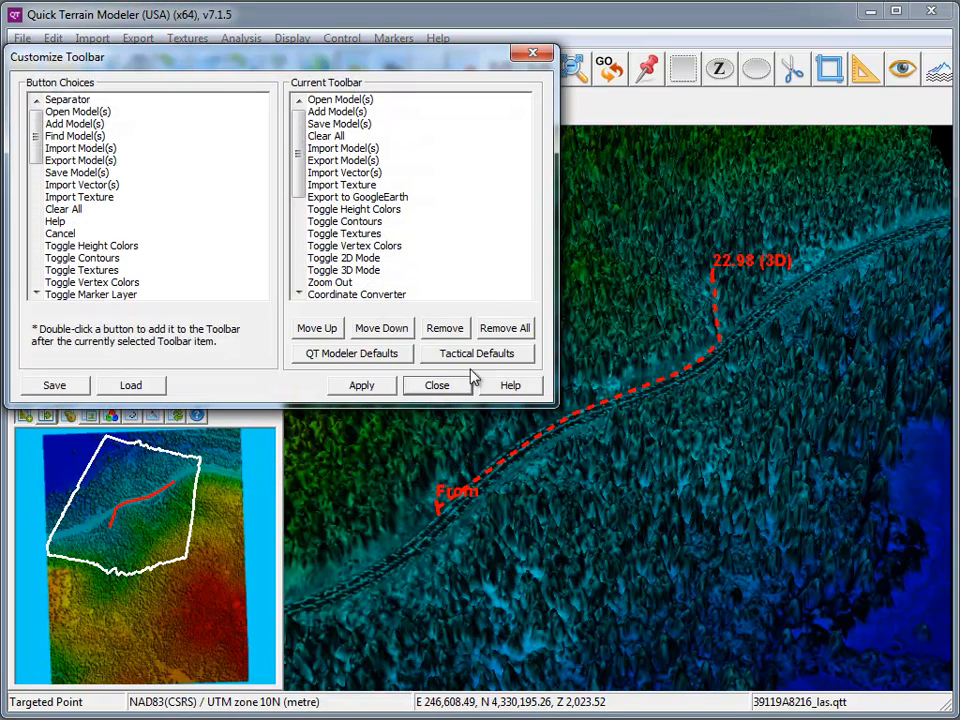
left_click(360, 384)
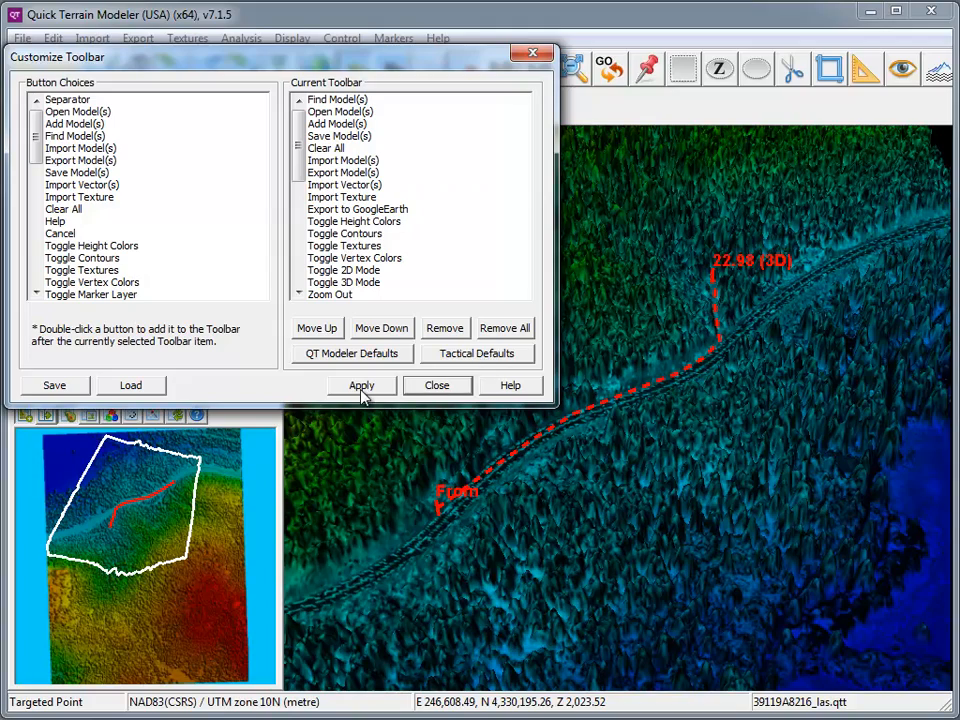
left_click(436, 384)
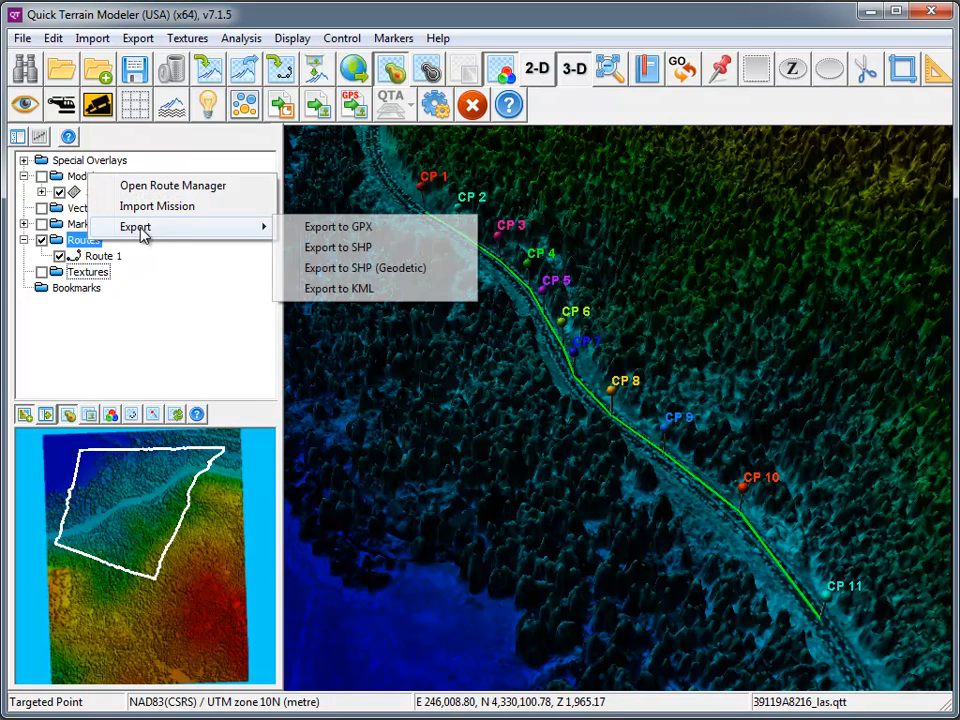
mouse_move(364, 268)
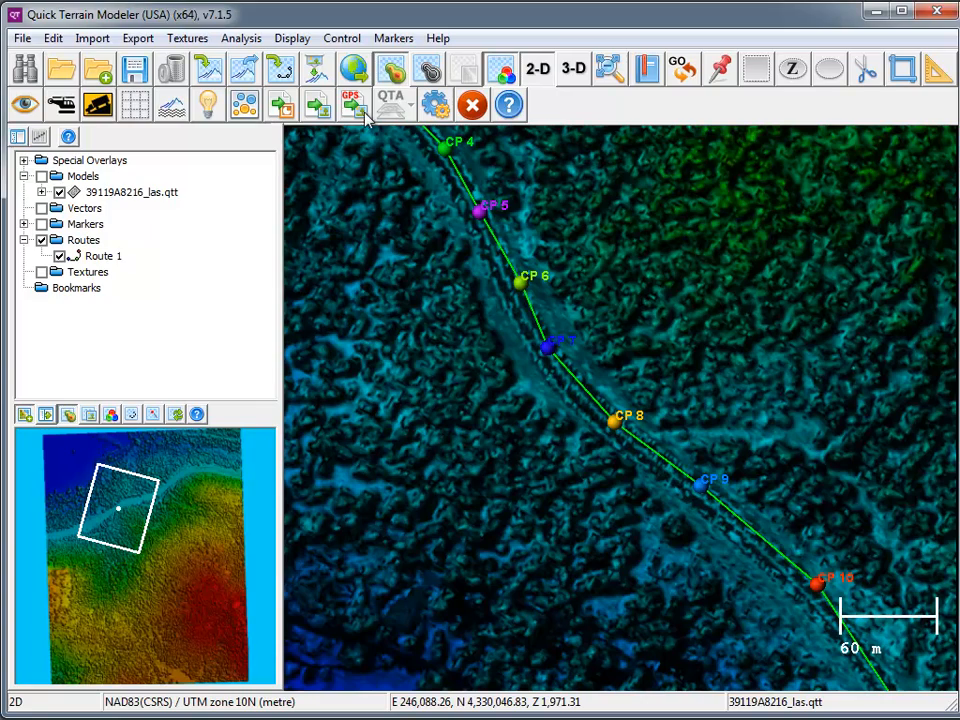
mouse_move(356, 104)
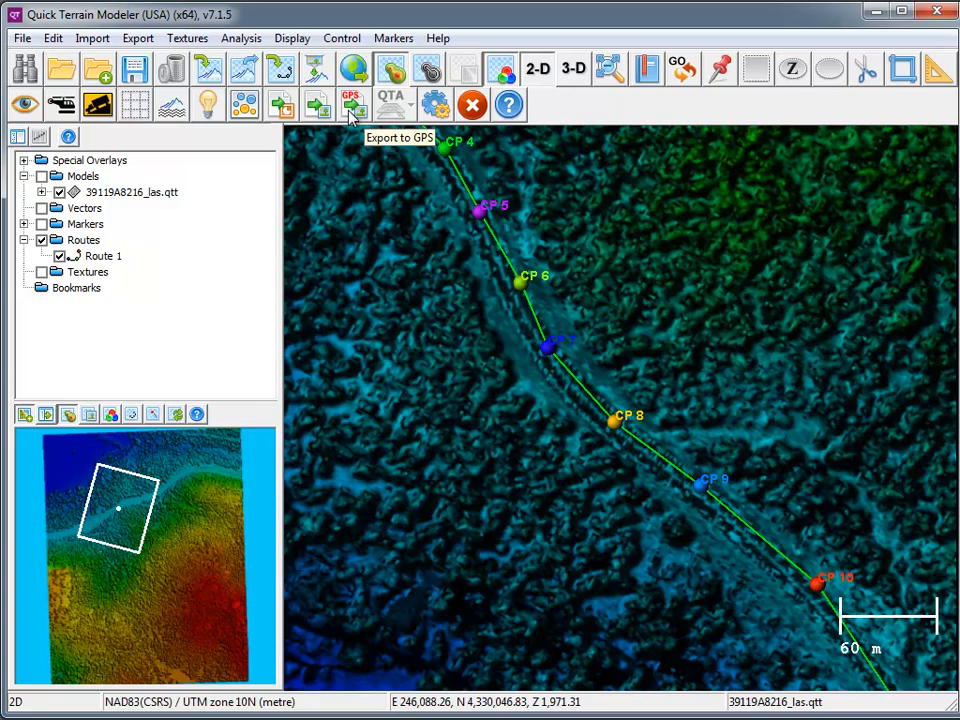
Browse the Export menu, then export the route mission to GPX from the Markers menu.
left_click(136, 38)
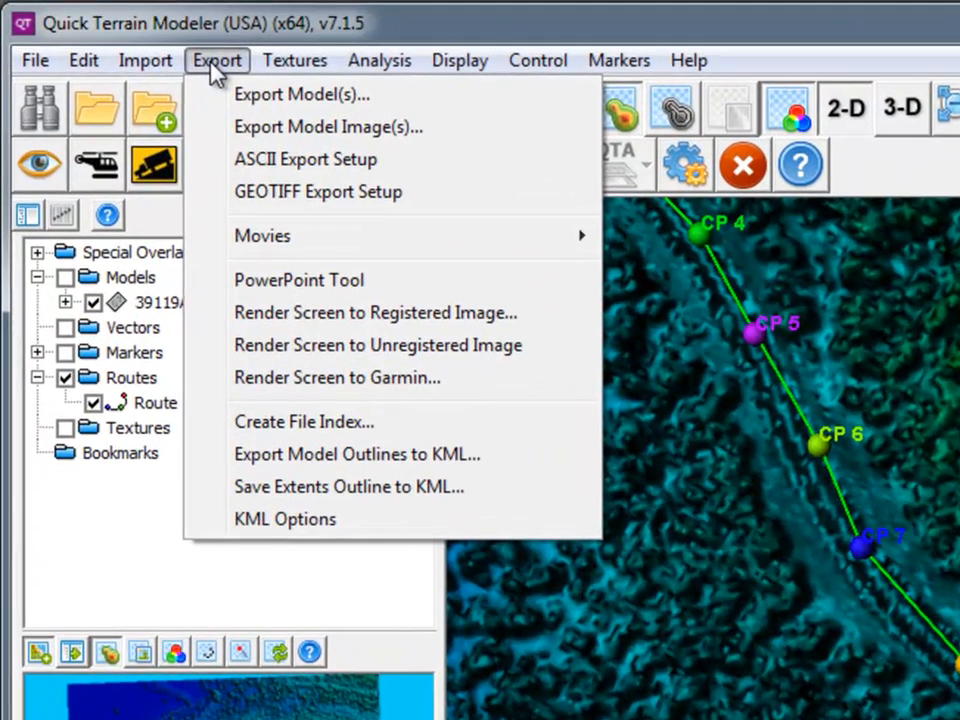
mouse_move(310, 376)
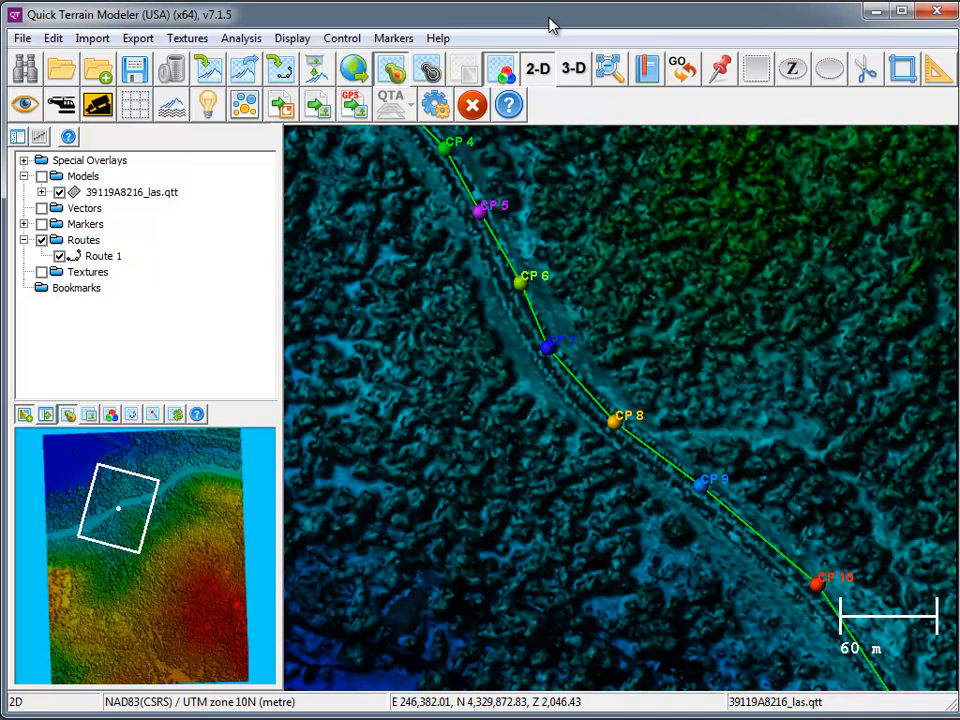
left_click(392, 38)
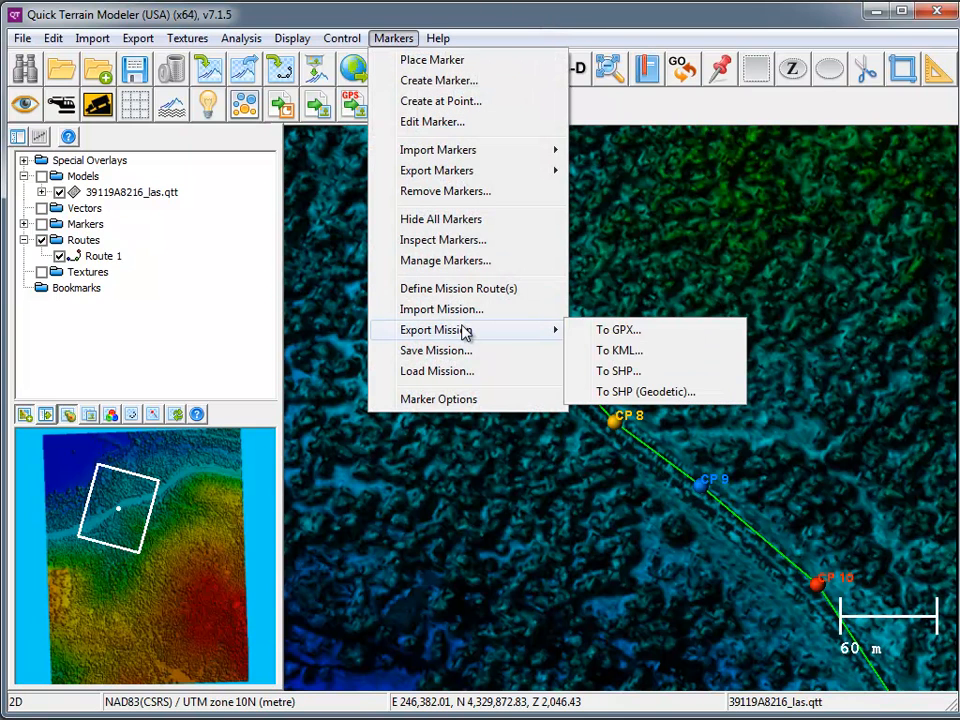
left_click(436, 350)
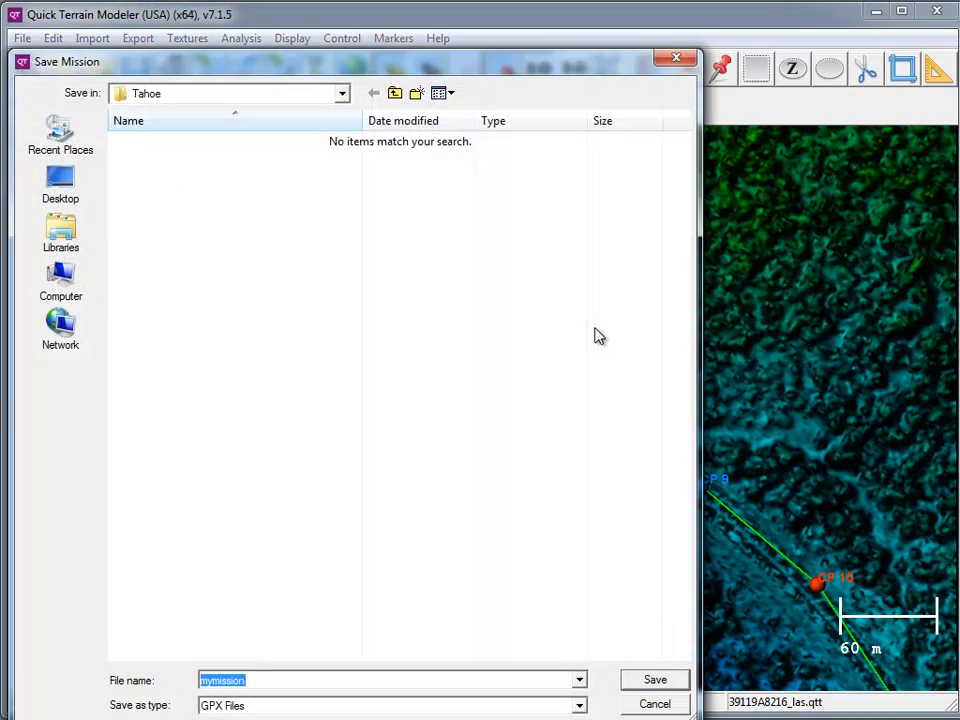